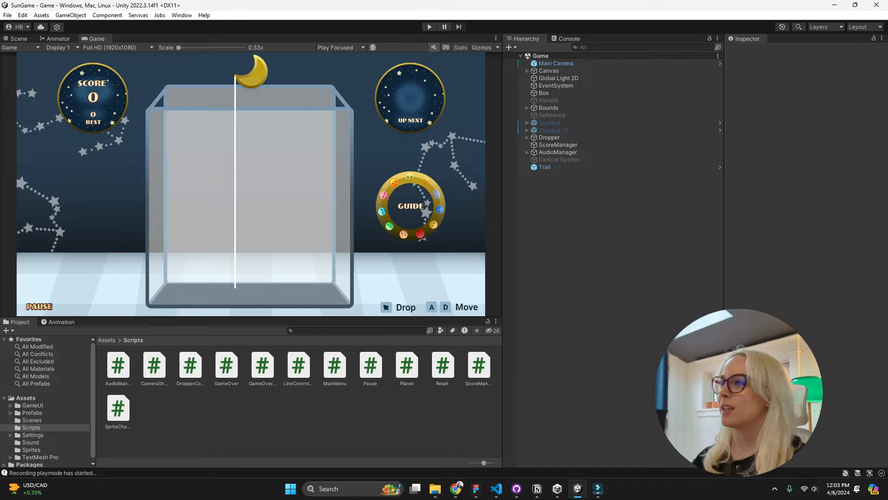
# Open the Build Settings window for SunGame from the File menu.
pyautogui.click(7, 16)
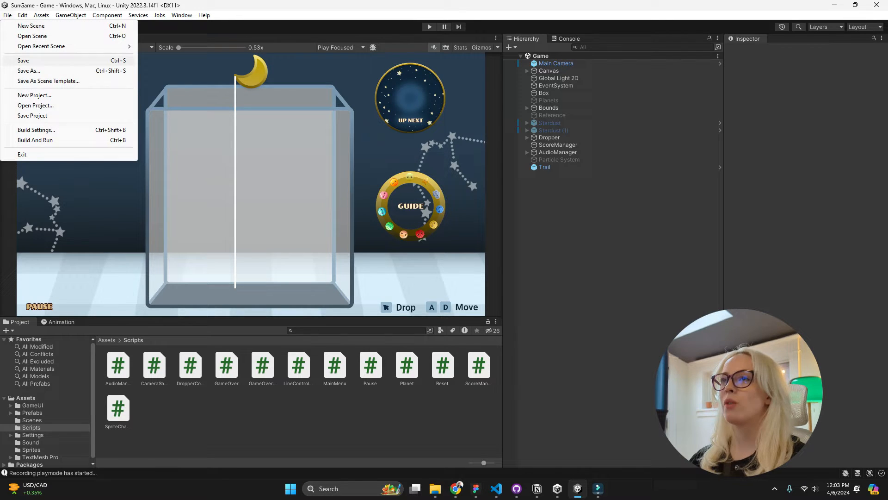
pyautogui.click(36, 129)
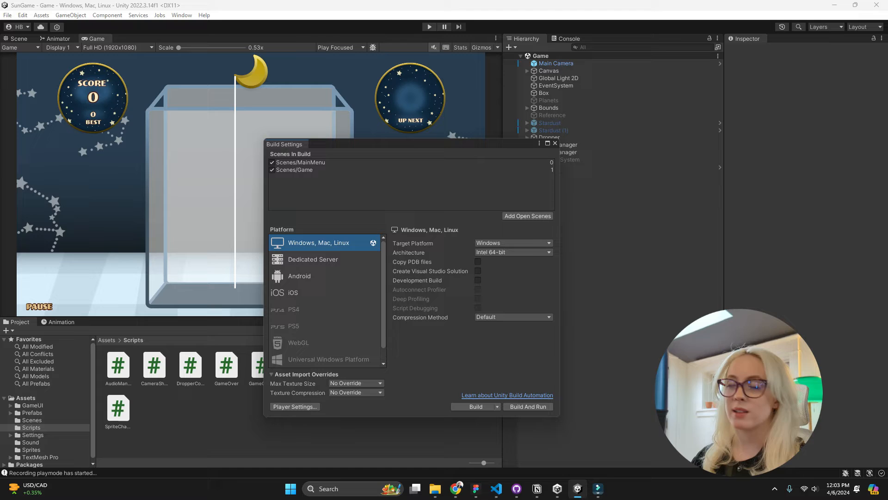
pyautogui.click(300, 162)
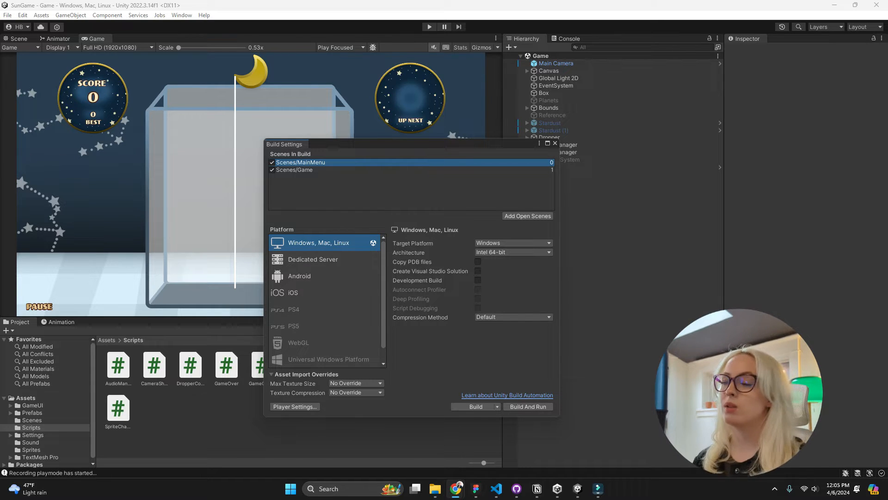
# Select WebGL as the target platform in Build Settings.
pyautogui.click(298, 342)
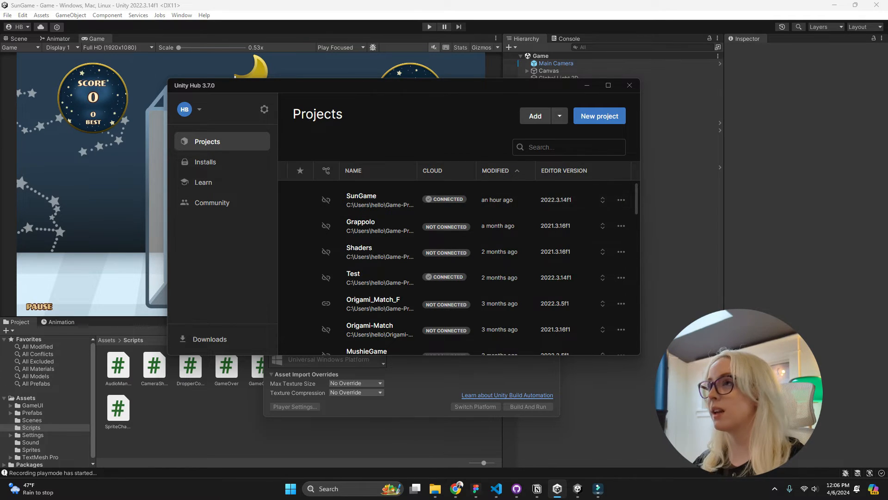
# Install the WebGL Build Support module for editor 2022.3.14f1 through Installs > Add modules.
pyautogui.click(205, 161)
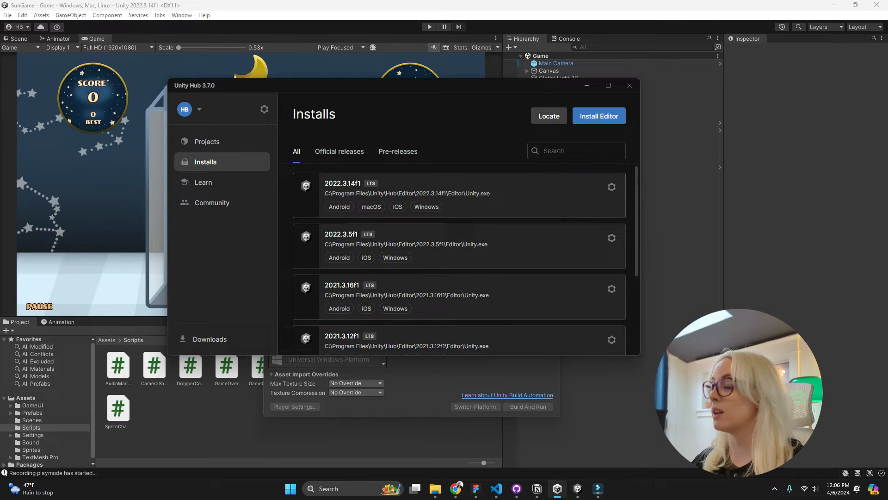
pyautogui.click(612, 187)
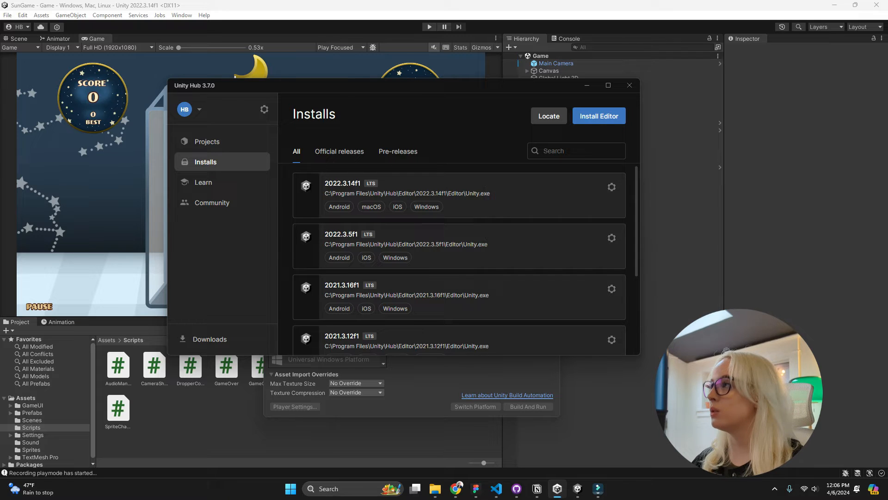
pyautogui.click(611, 187)
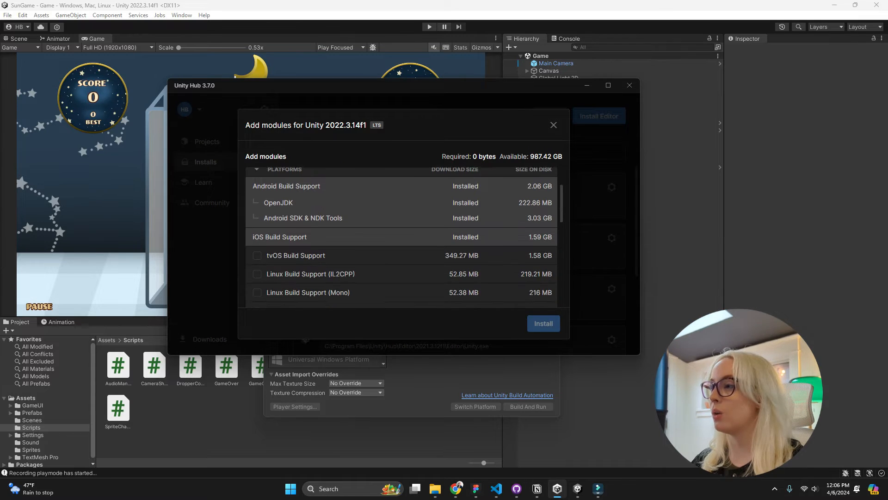
pyautogui.click(257, 246)
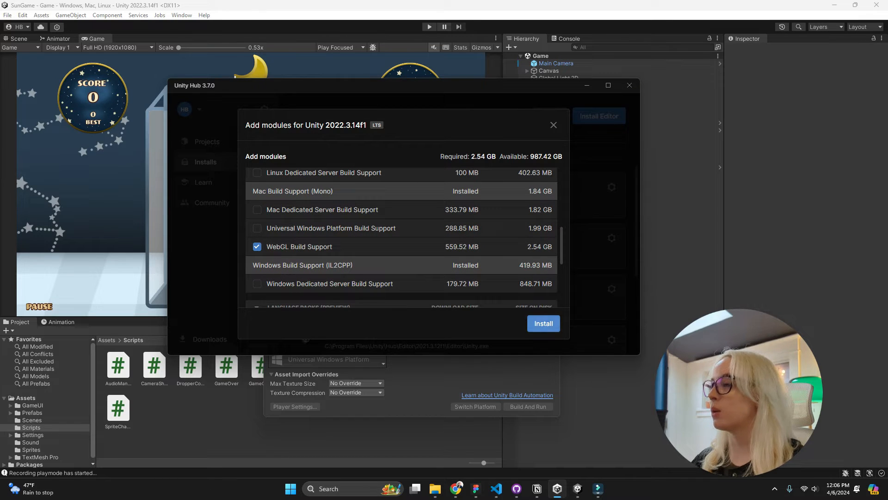
pyautogui.click(544, 323)
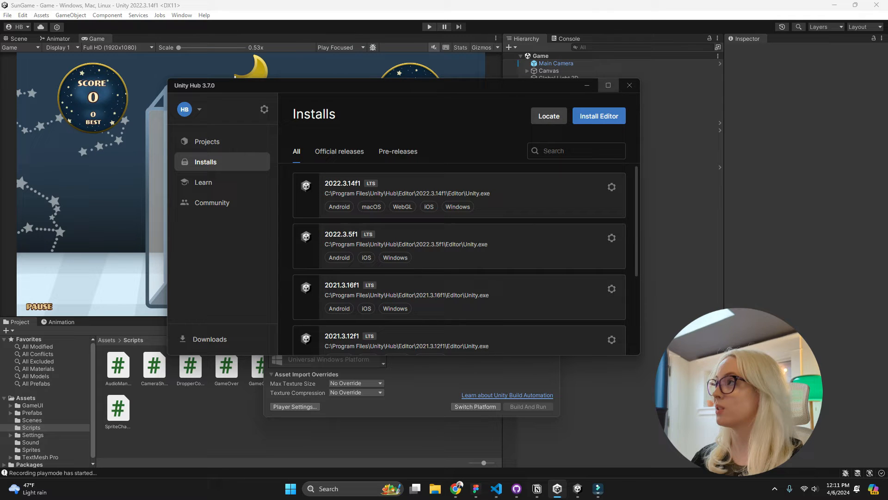
# Reopen SunGame and switch its active build platform to WebGL in Build Settings.
pyautogui.click(629, 85)
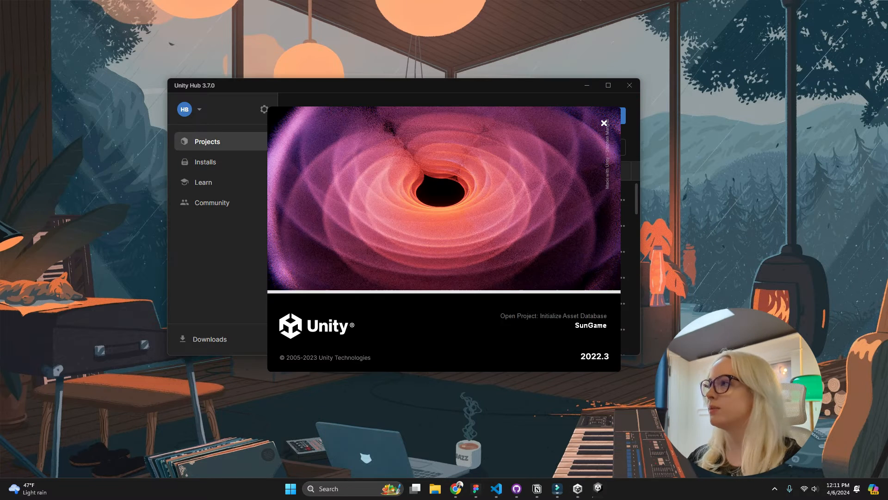
pyautogui.click(7, 17)
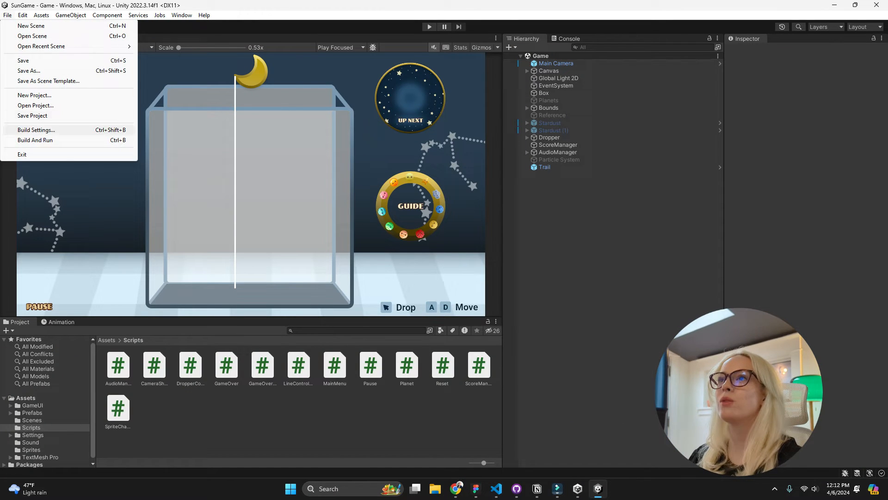
pyautogui.click(35, 130)
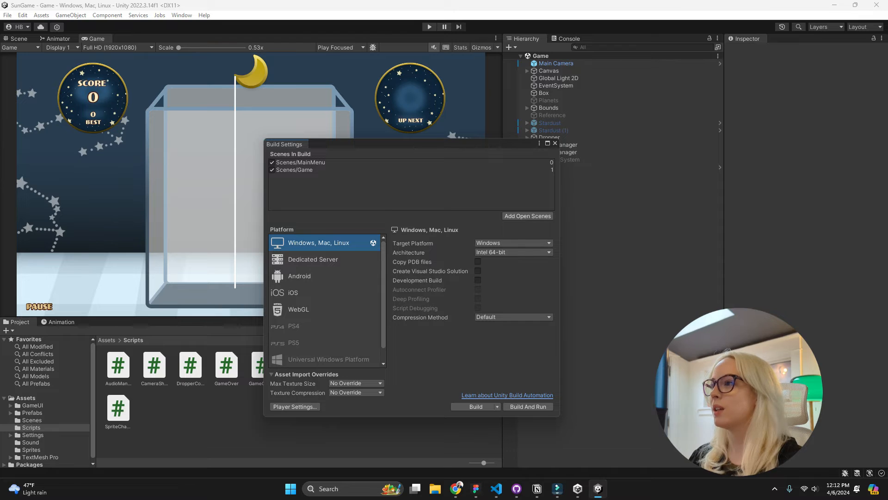
pyautogui.click(299, 309)
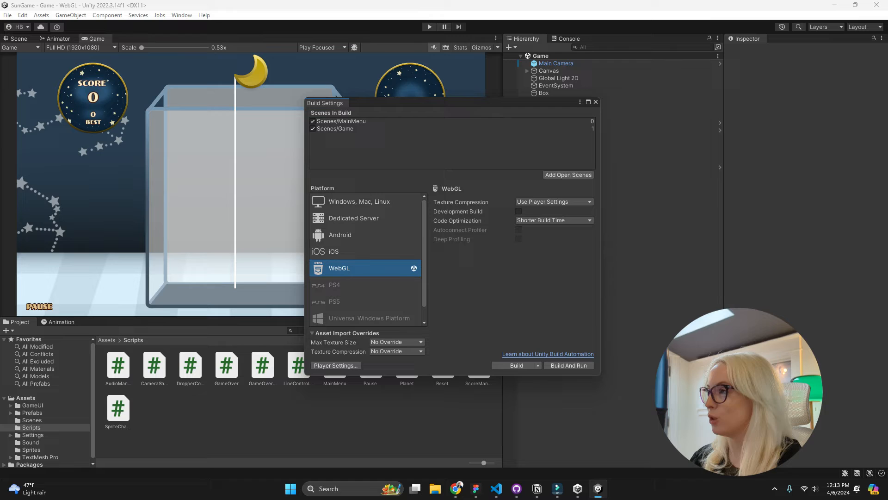
pyautogui.moveTo(324, 103); pyautogui.dragTo(350, 102)
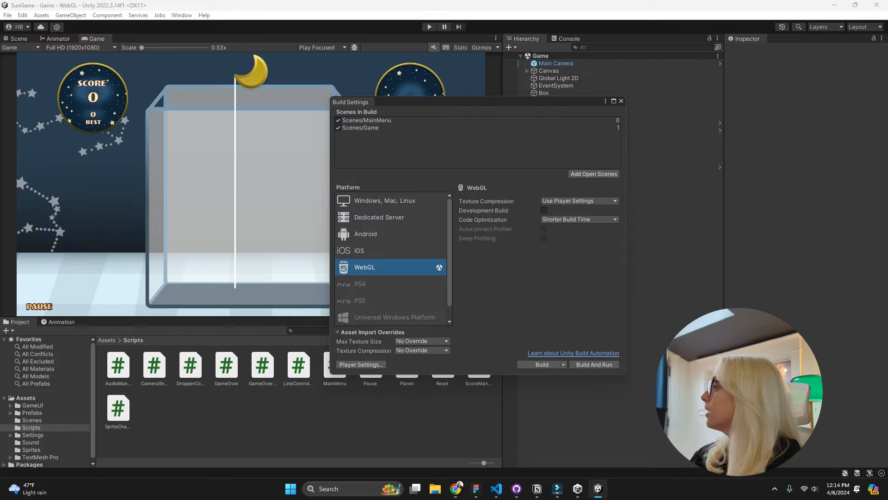
# Replace the default company name in Player Settings with a custom name ('Rig…ortoise').
pyautogui.click(361, 364)
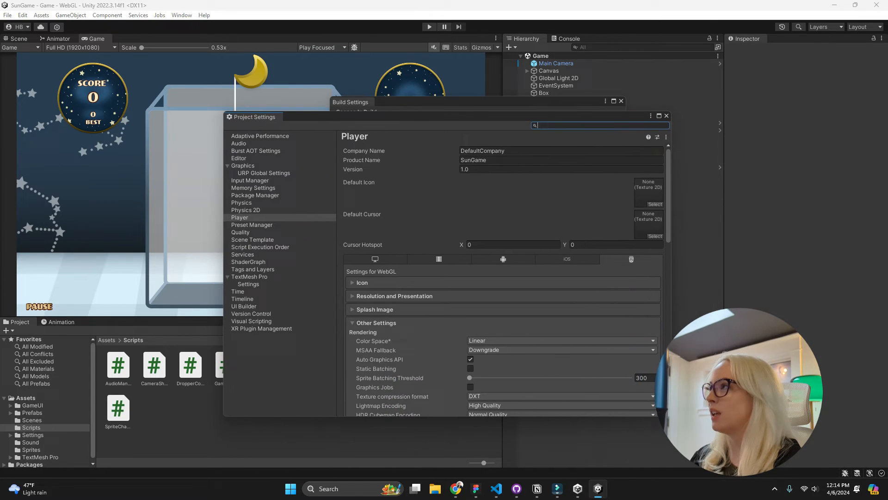
pyautogui.write('RigorMortisT')
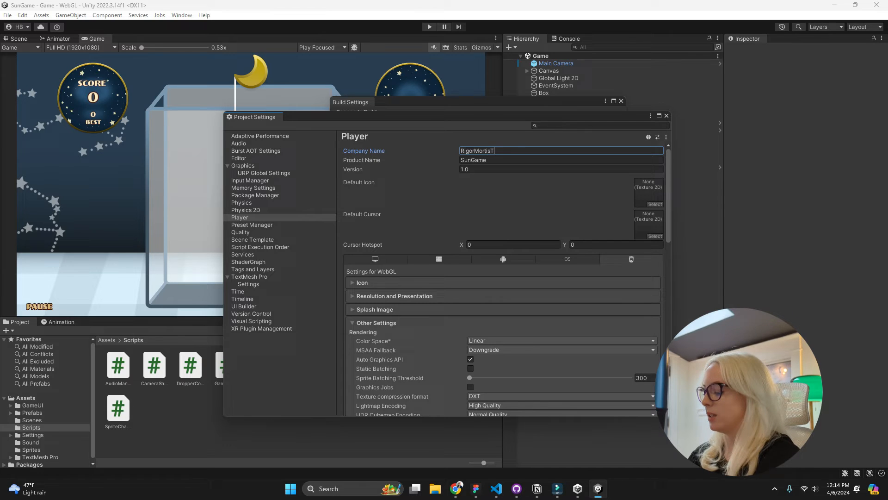
pyautogui.write('ortoise')
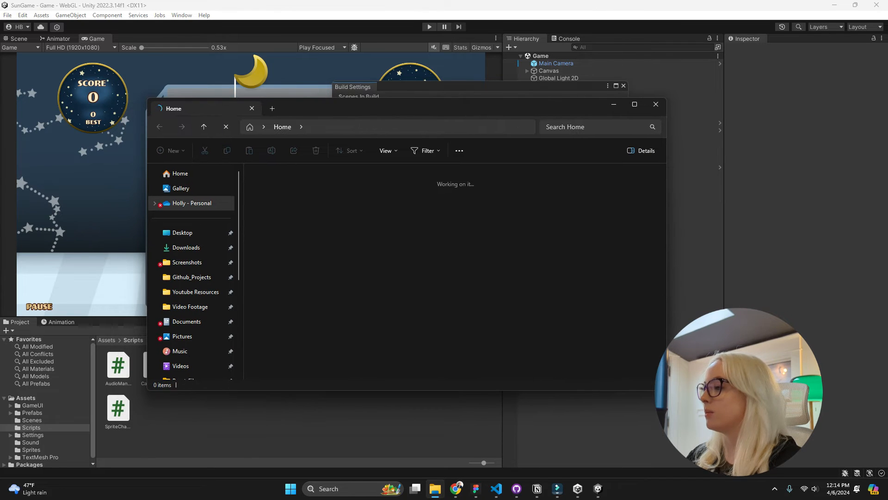
# Create a new folder named 'PF' inside Desktop > Desktop-Folder.
pyautogui.click(182, 232)
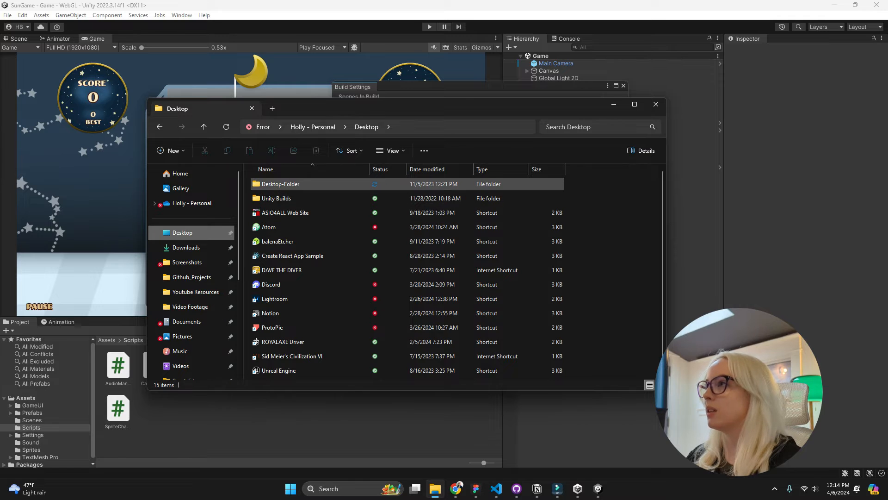
pyautogui.doubleClick(280, 183)
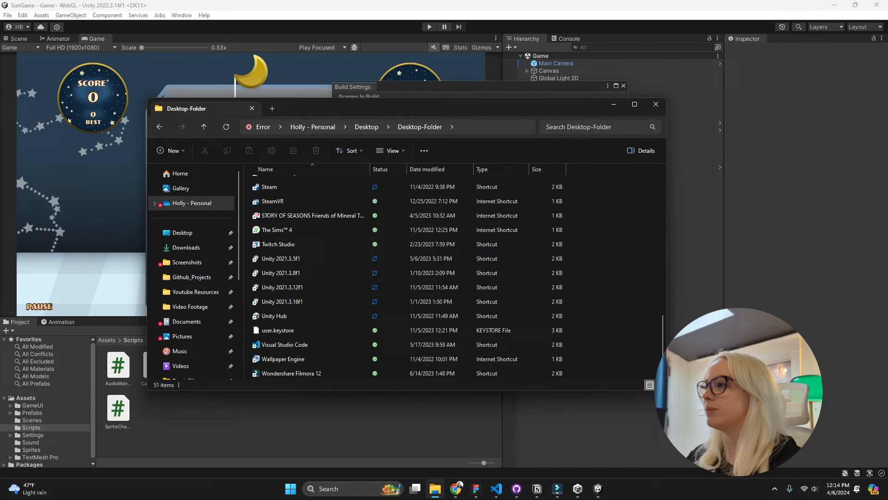
pyautogui.click(171, 151)
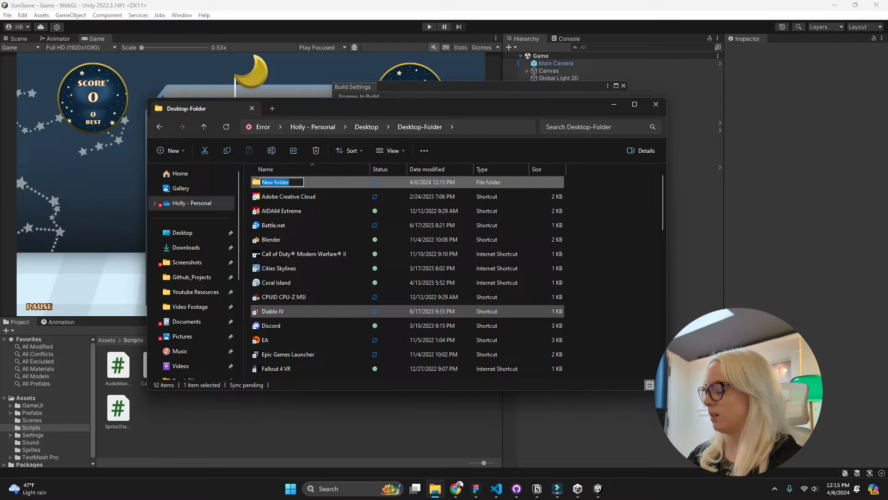
pyautogui.write('PF_')
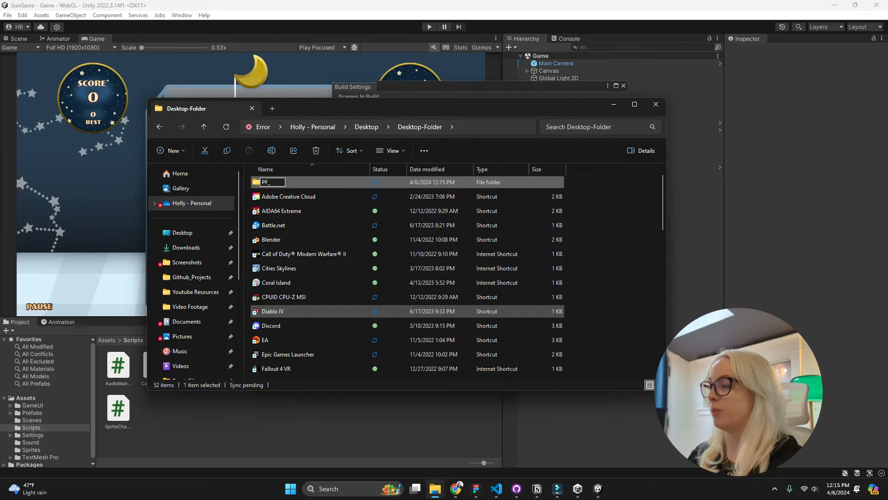
pyautogui.press('Enter')
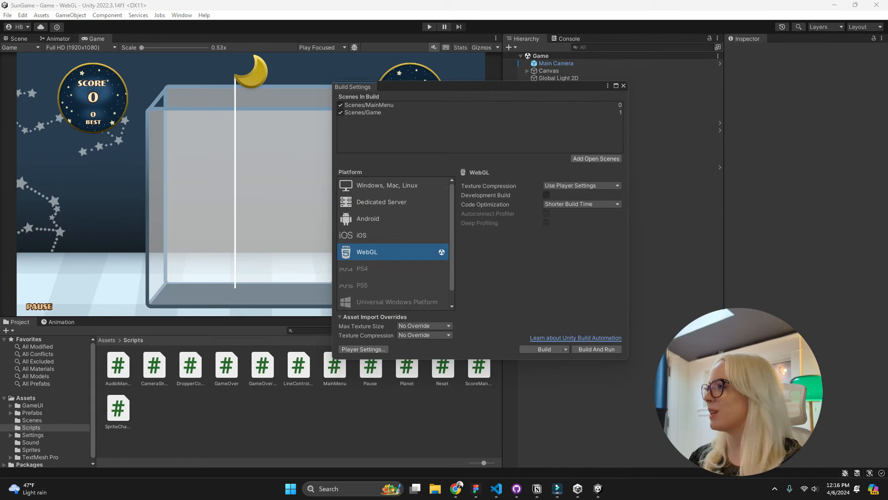
# Start the WebGL build, targeting a new folder inside Desktop > Unity Builds.
pyautogui.click(541, 349)
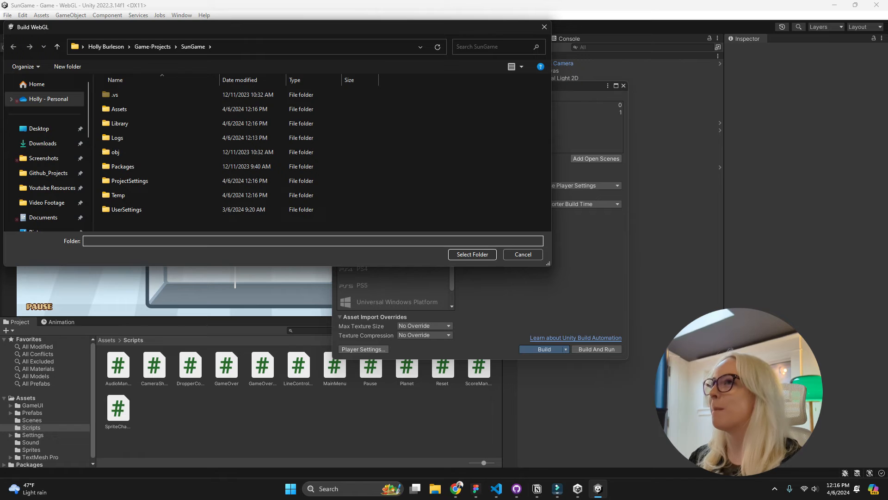
pyautogui.click(38, 128)
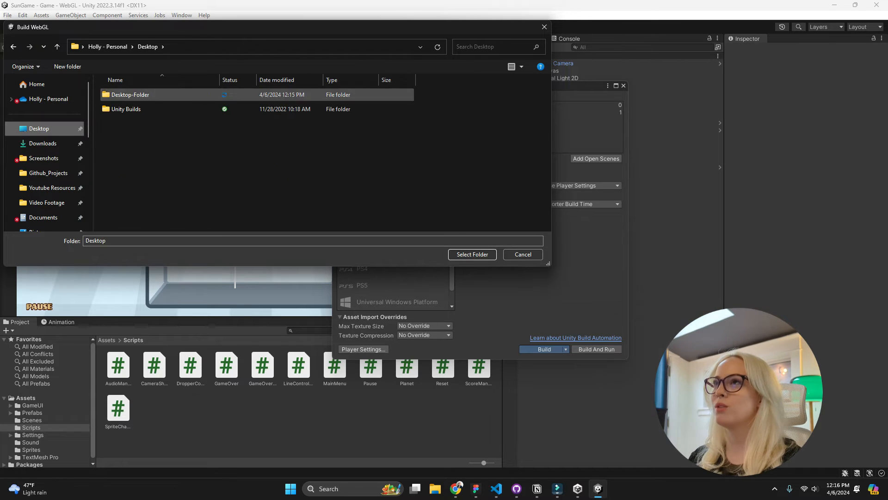
pyautogui.doubleClick(125, 109)
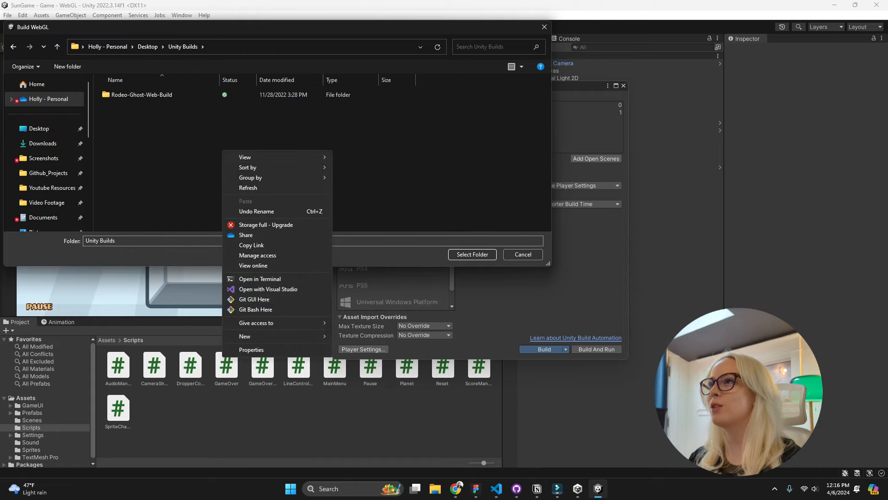
pyautogui.click(245, 336)
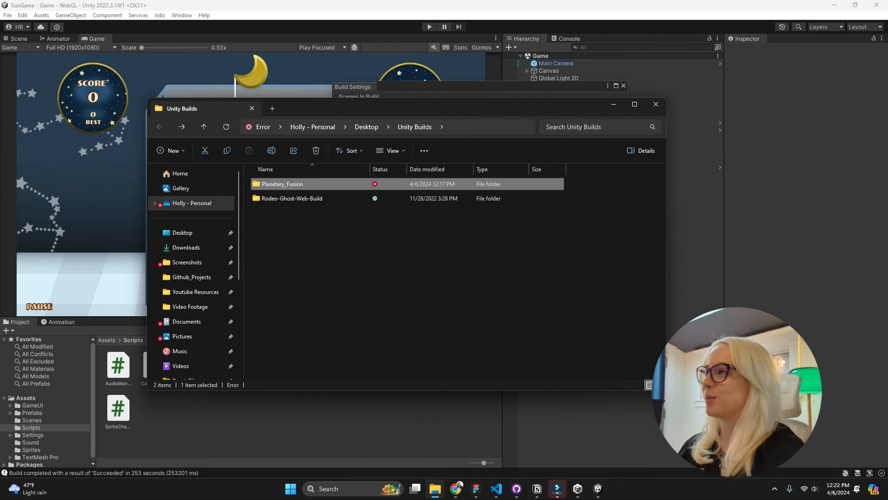
# Zip Build, TemplateData and index from Planetary_Fusion into an archive named PF_Web_Build.
pyautogui.doubleClick(282, 183)
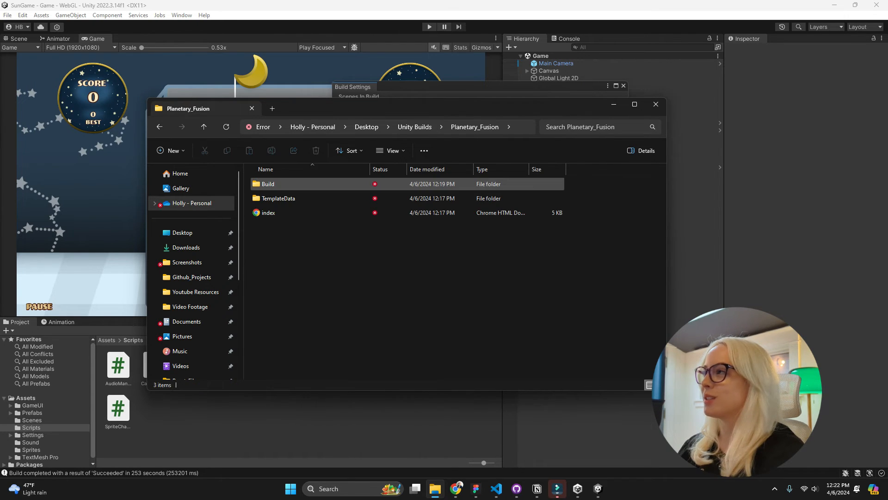
pyautogui.click(279, 198)
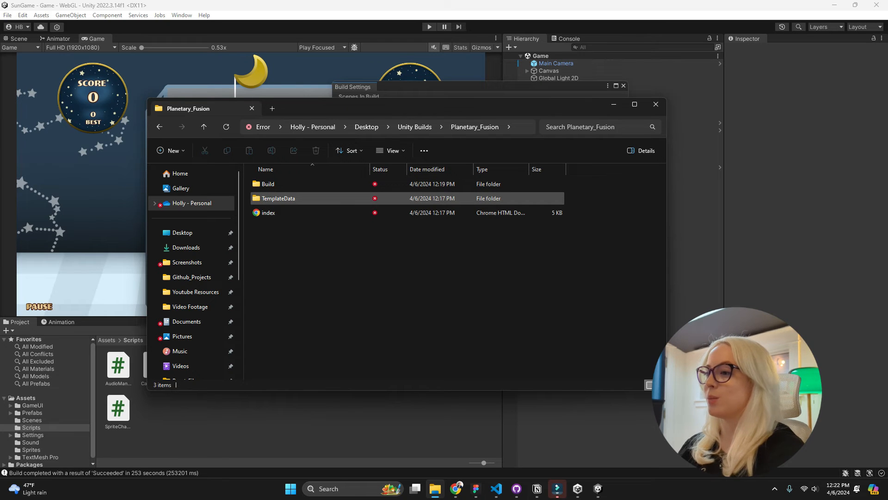
pyautogui.moveTo(268, 212)
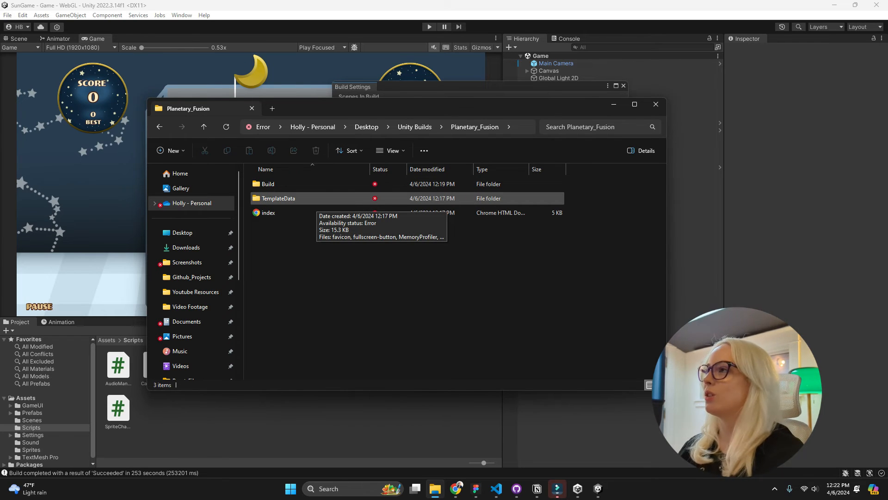
pyautogui.click(269, 184)
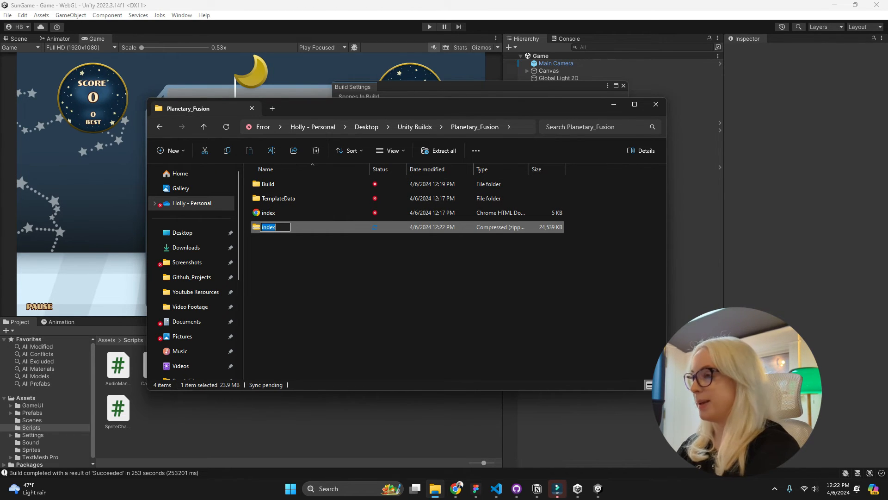
pyautogui.write('PF_Web_Bui')
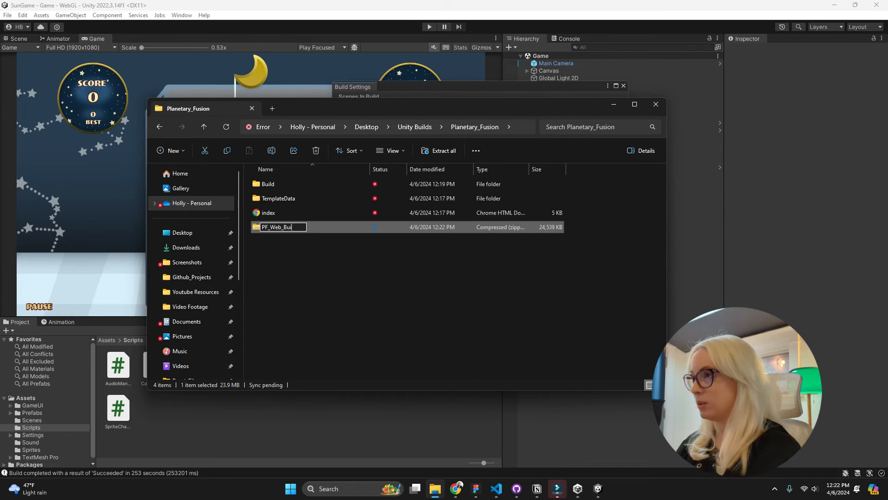
pyautogui.press('Enter')
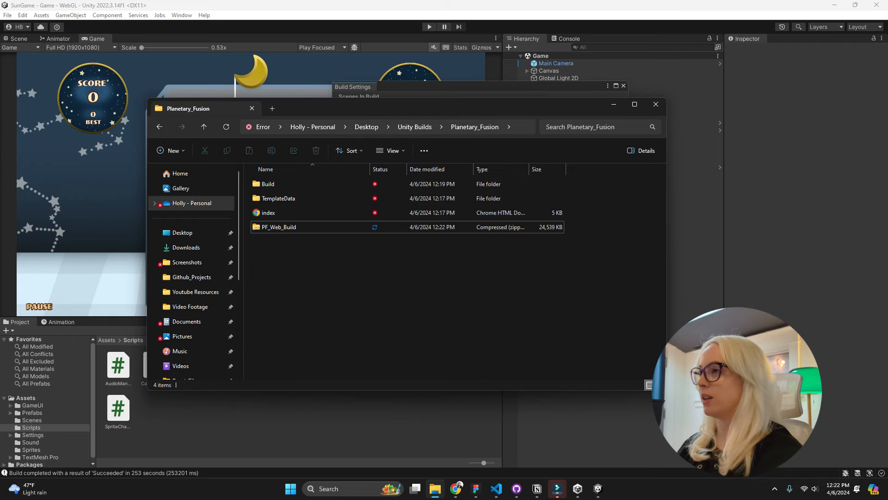
pyautogui.click(279, 227)
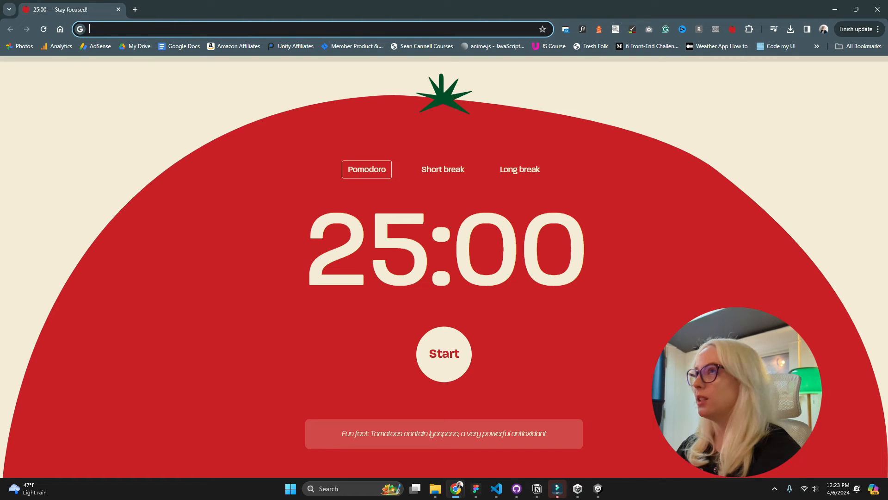
# Enter itch.io in Chrome's address bar to load the site.
pyautogui.write('itch.io')
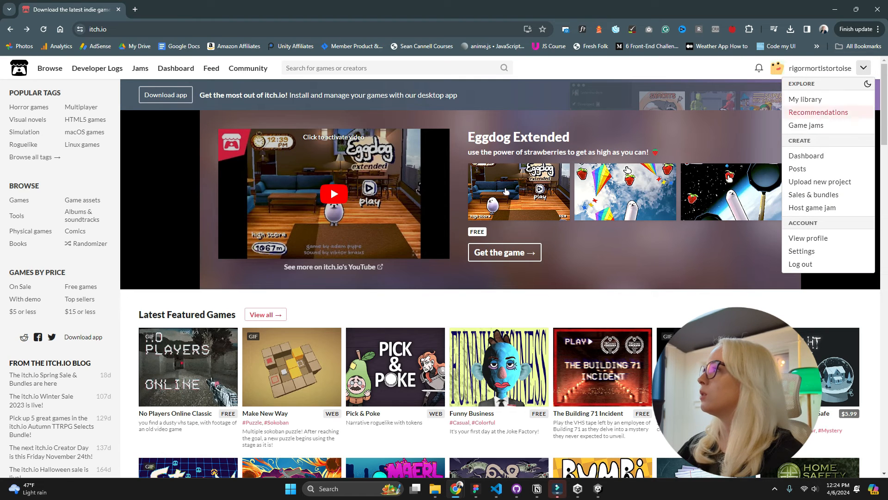
# Create a new project titled Planetary Fusion with tagline 'Suika game, but outer space!'.
pyautogui.click(806, 155)
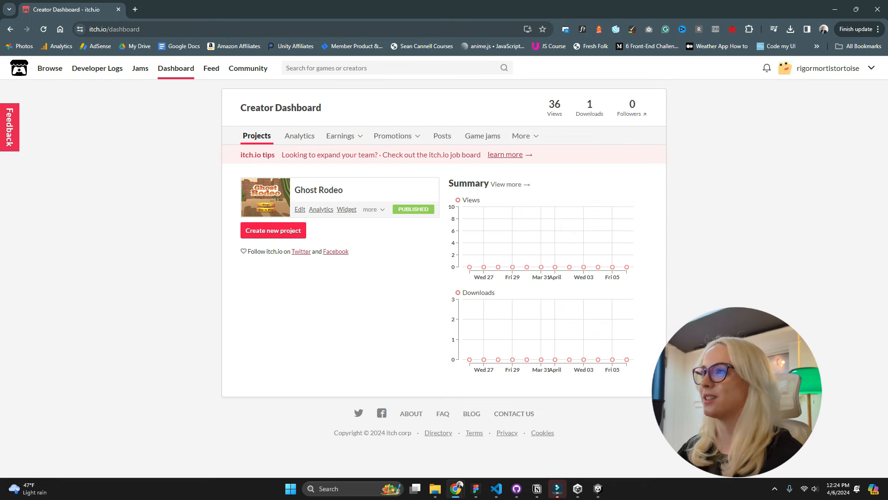
pyautogui.click(273, 230)
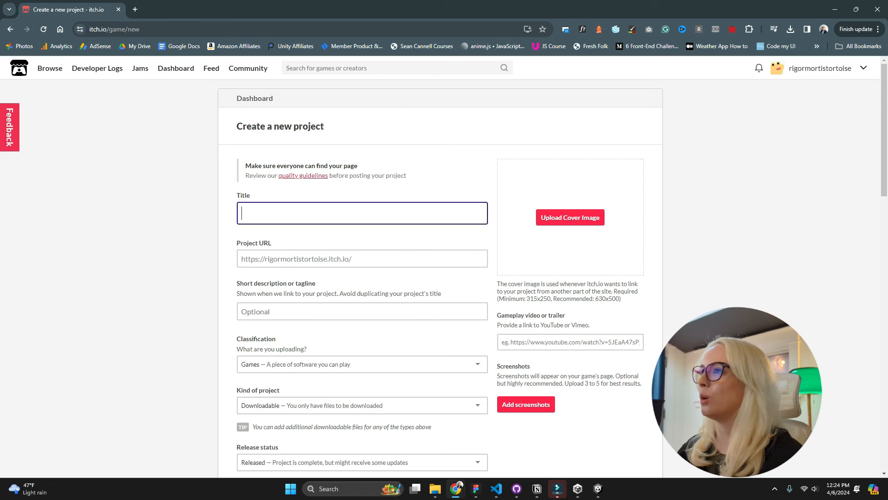
pyautogui.write('Planetary Fusio')
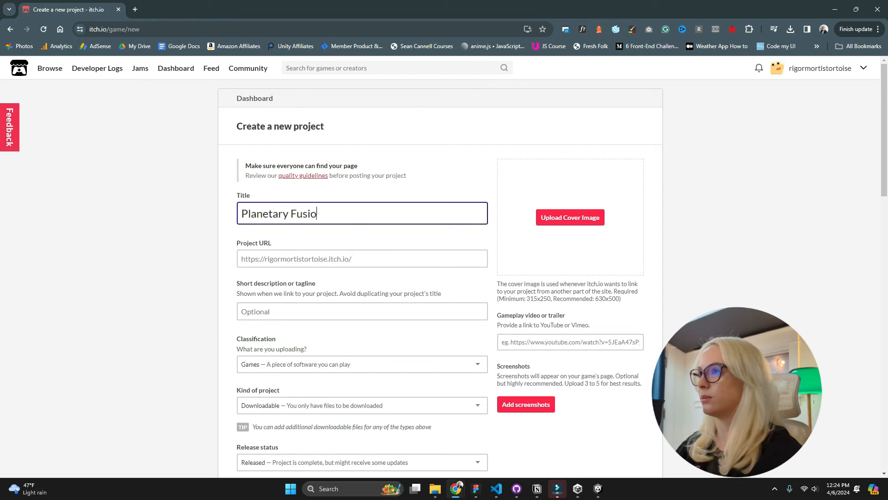
pyautogui.write('Suika game, but outer space!')
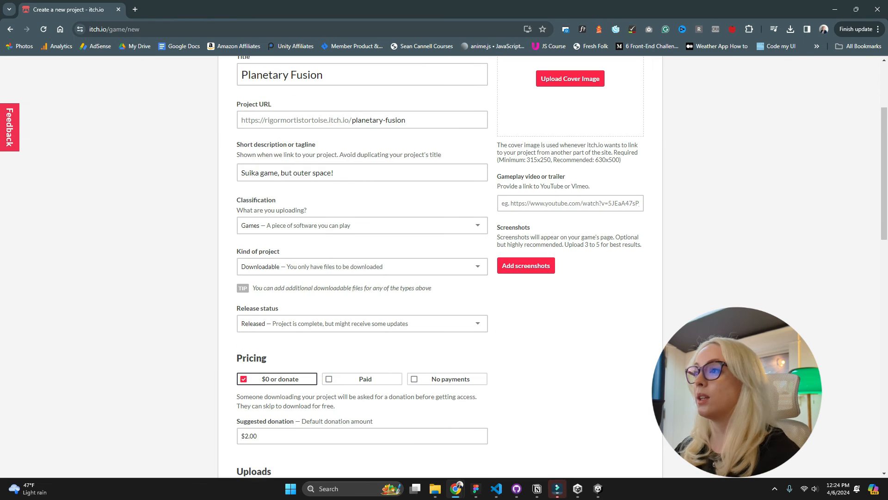
# Set the project kind to HTML and open the file picker to upload the game.
pyautogui.click(362, 267)
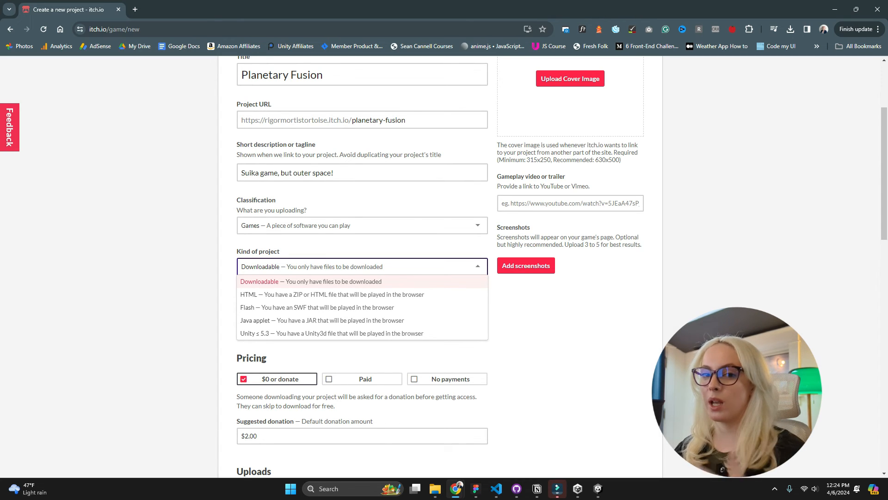
pyautogui.click(327, 294)
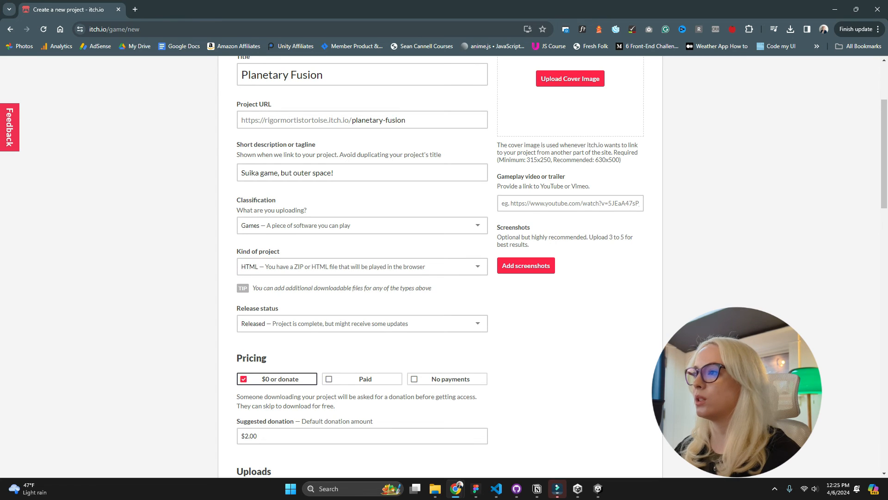
pyautogui.scroll(-3)
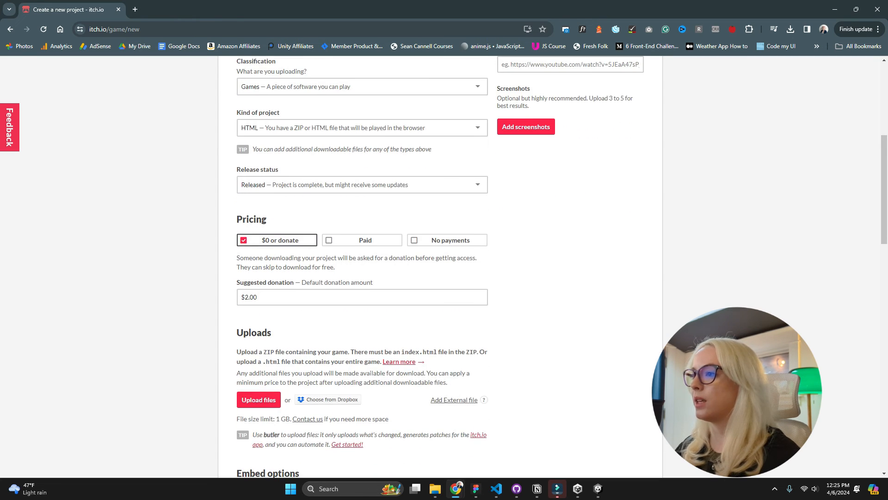
pyautogui.scroll(-3)
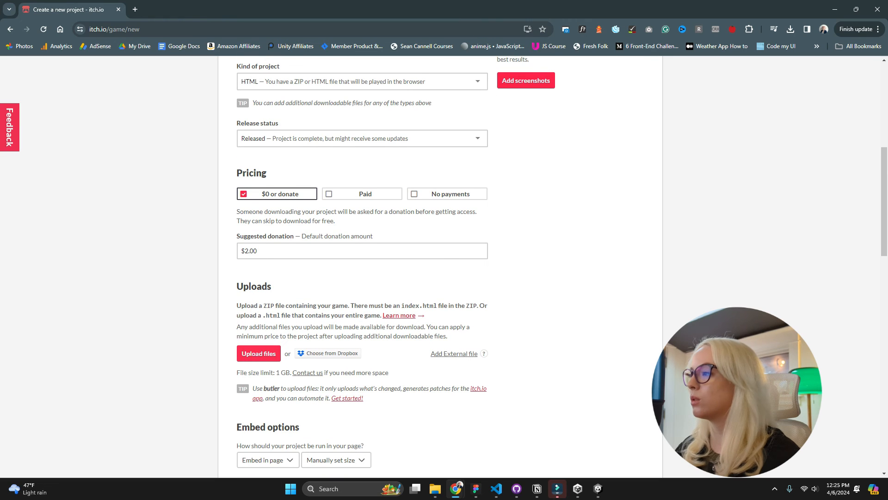
pyautogui.click(258, 352)
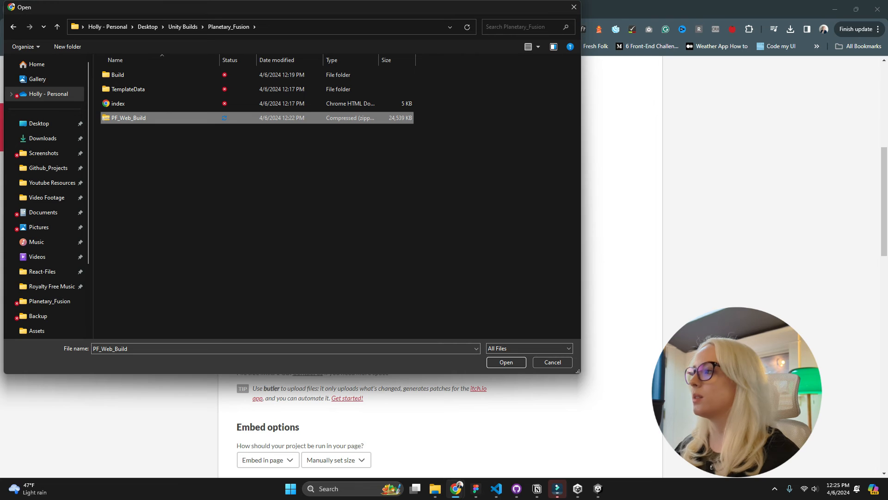
# Upload PF_Web_Build.zip and set the embed option to click-to-launch in fullscreen.
pyautogui.click(506, 362)
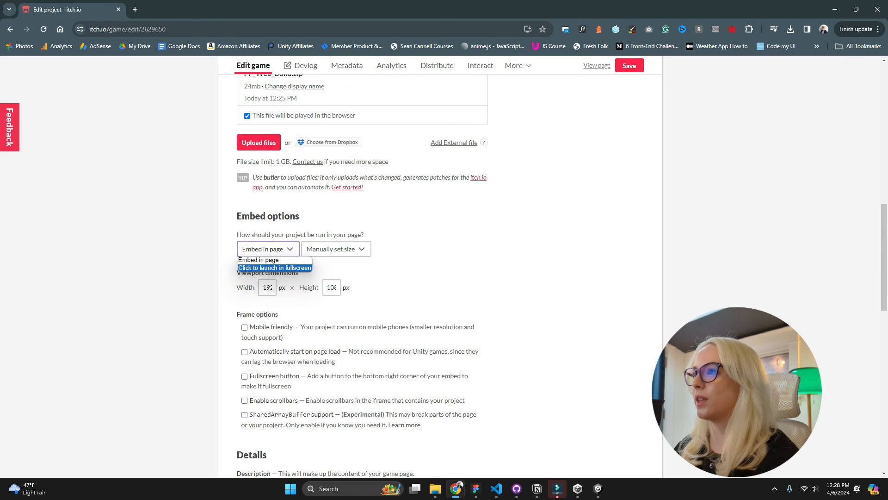
pyautogui.click(275, 267)
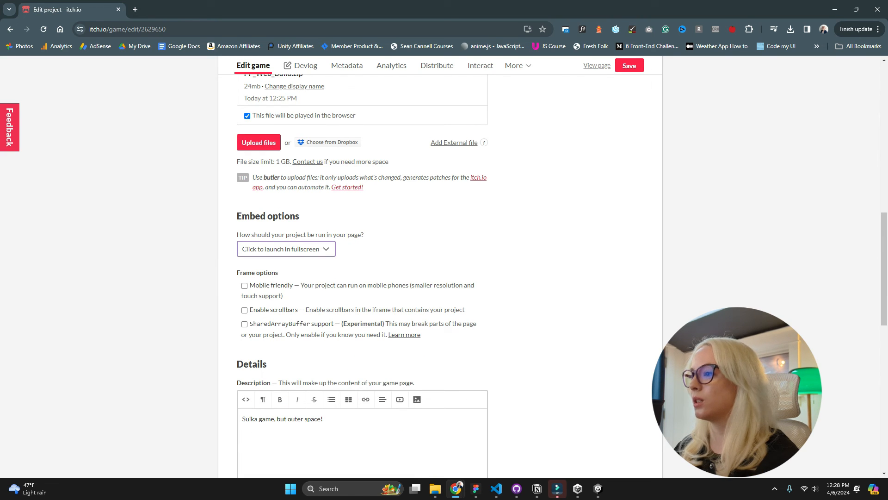
pyautogui.scroll(-3)
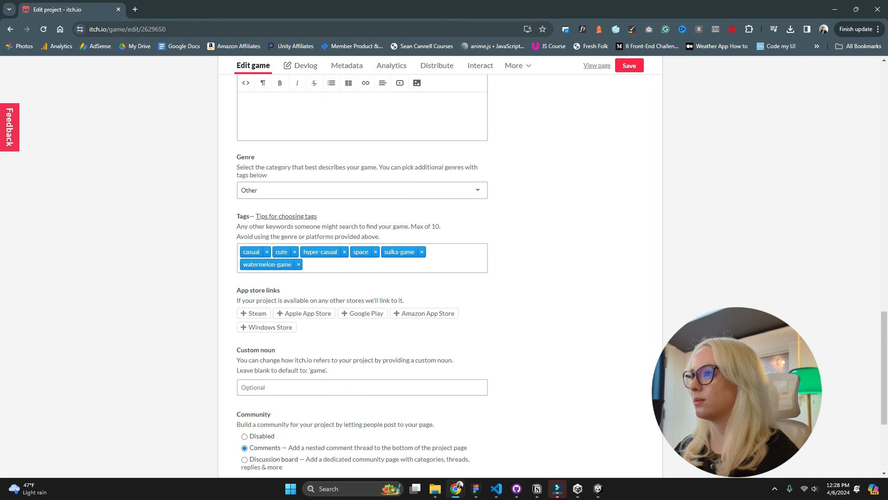